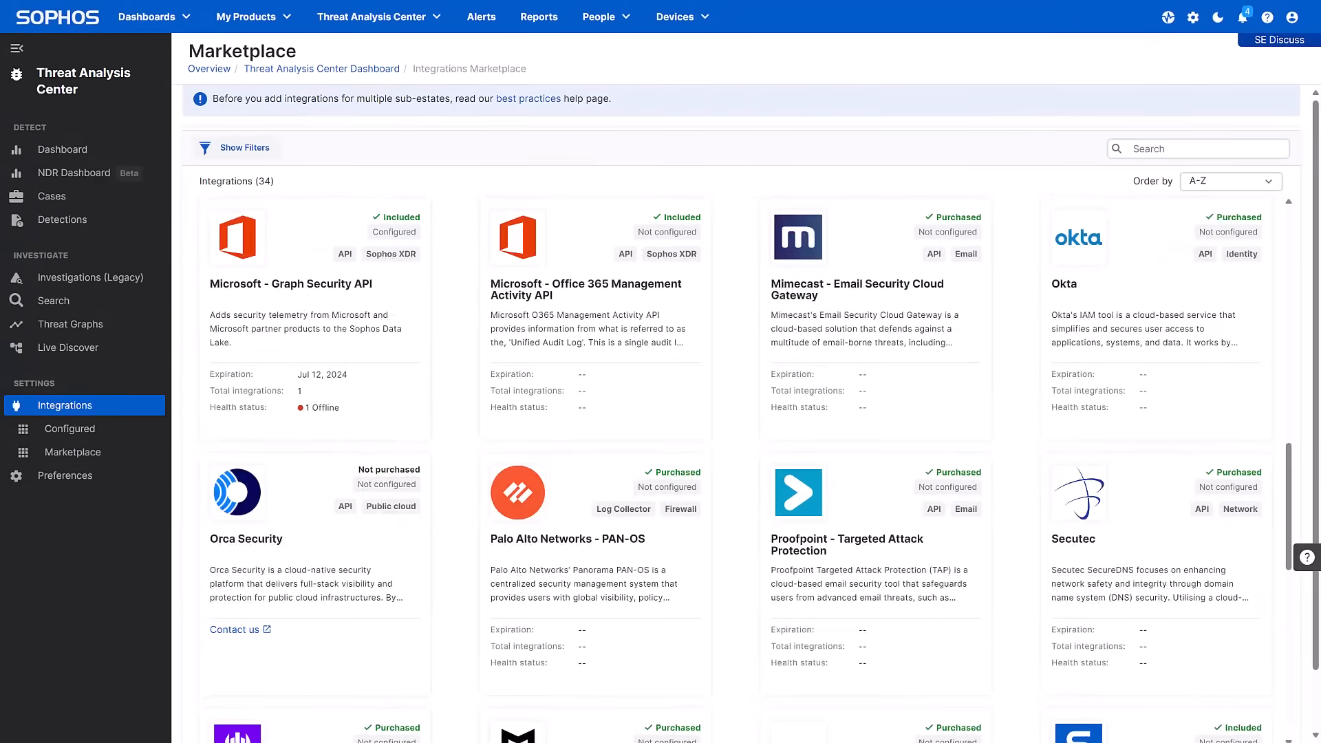
Step: Open the Detections list in Threat Analysis Center to see a week of detections
click(61, 219)
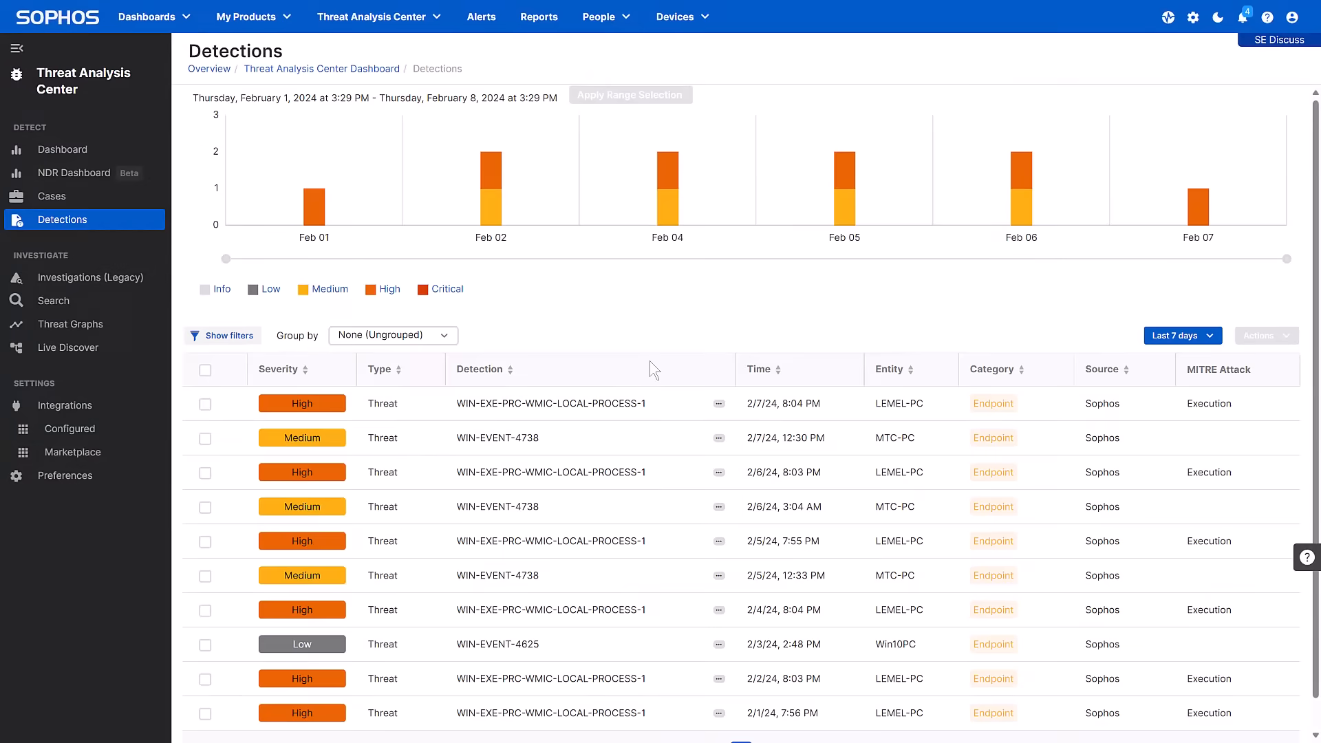
mouse_move(450, 396)
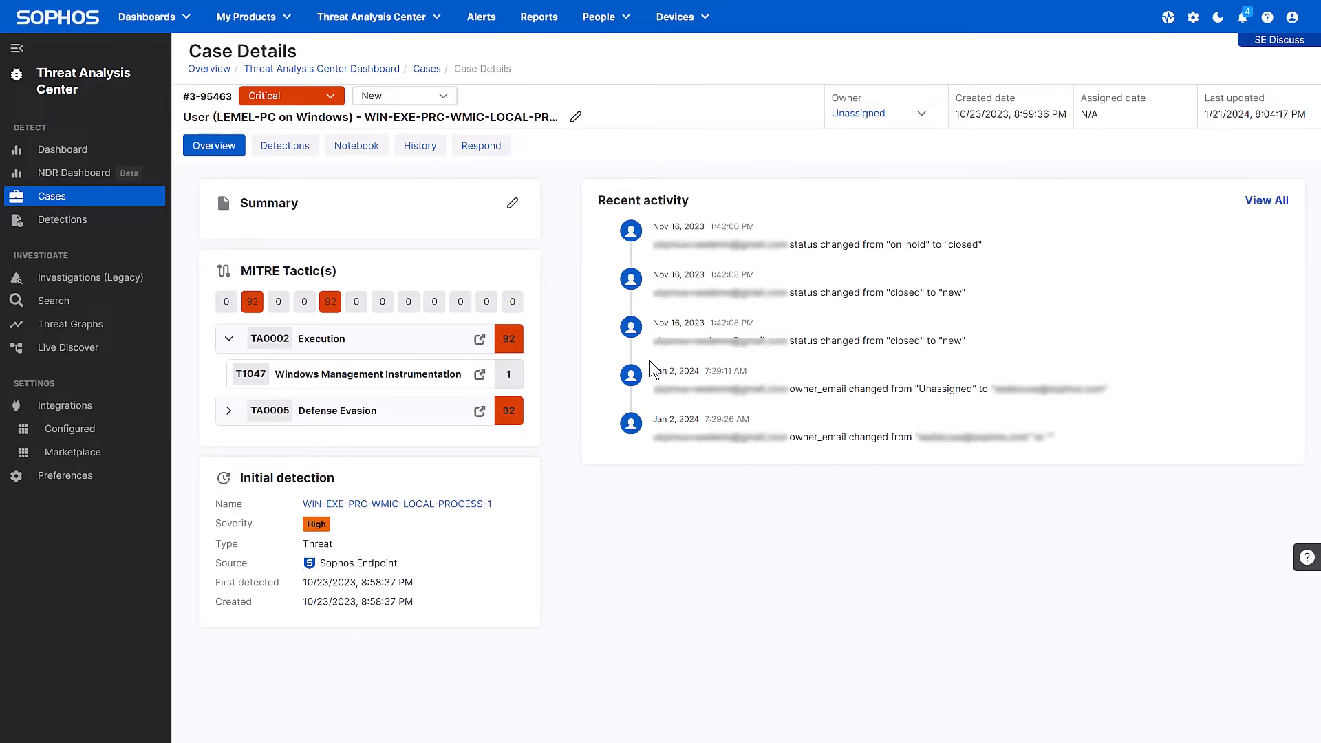
mouse_move(562, 312)
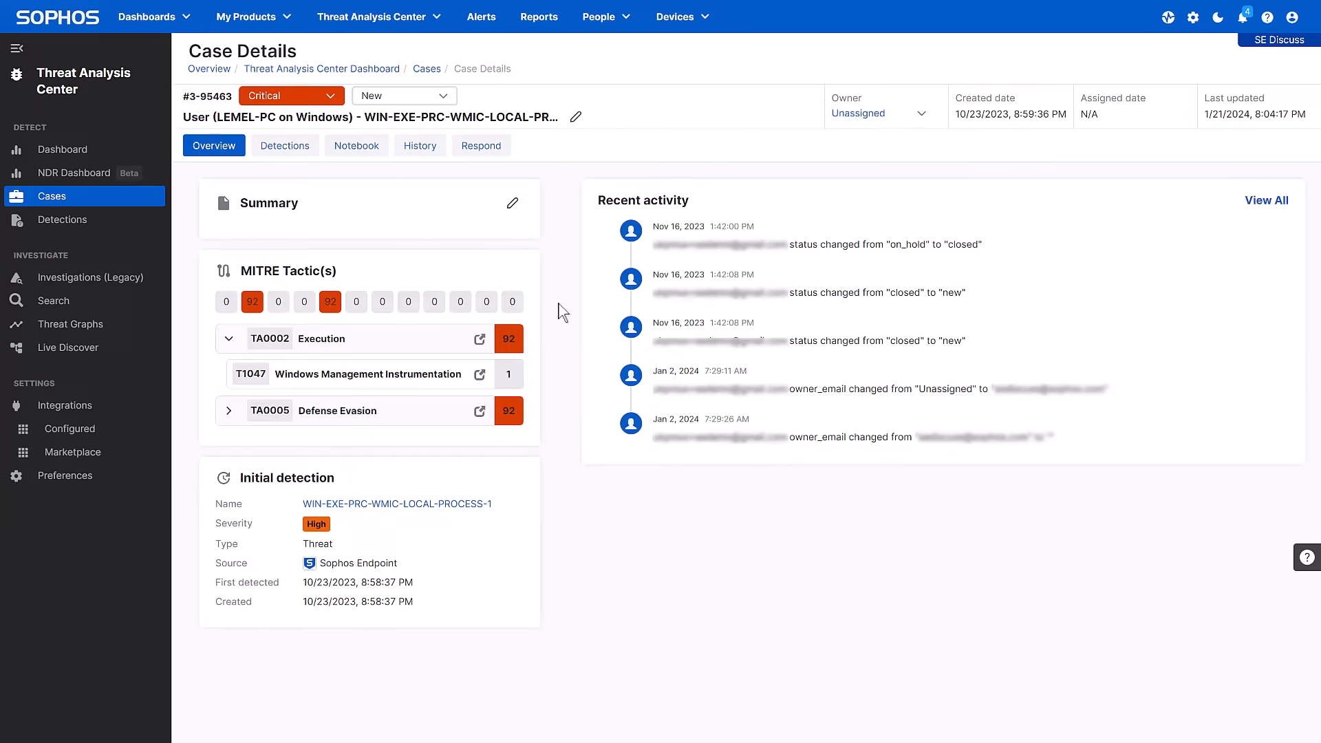
mouse_move(312, 158)
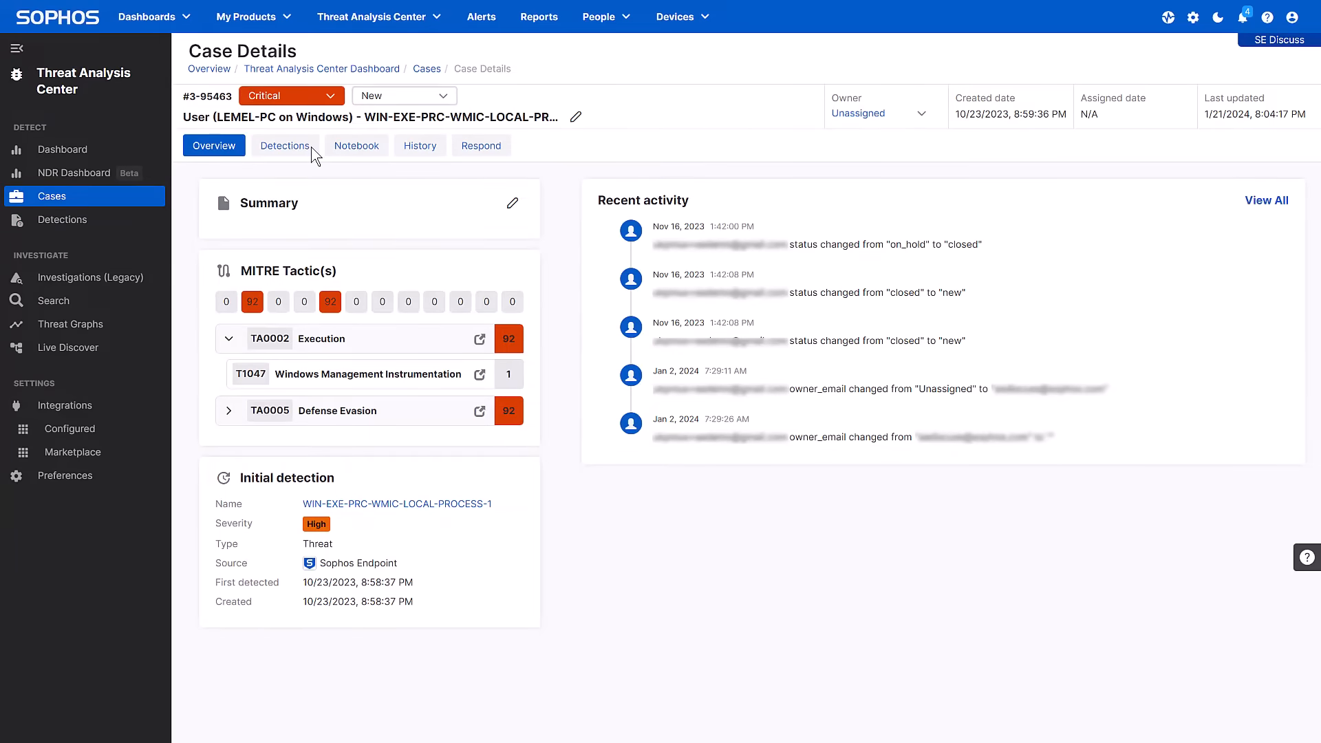
Step: List case 3-95463's detections and open one detection's details to review its MITRE tactics
click(285, 146)
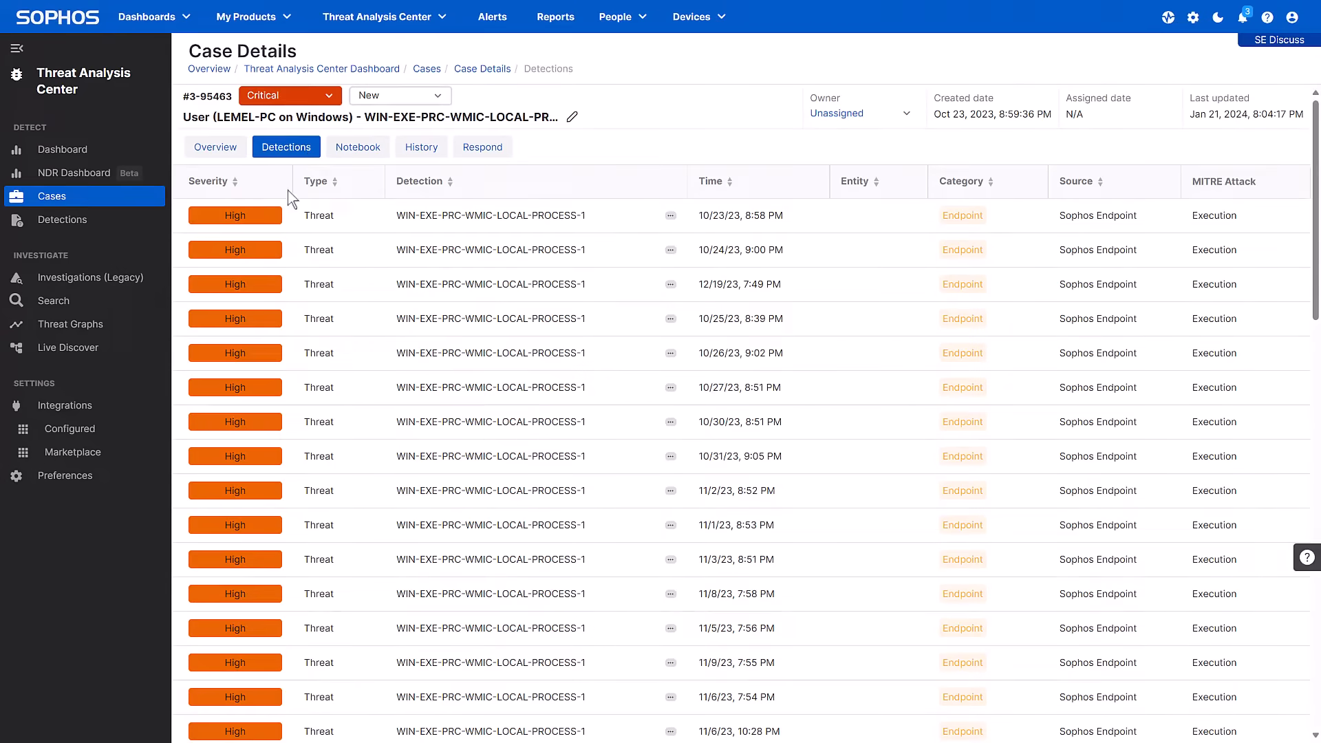
click(491, 215)
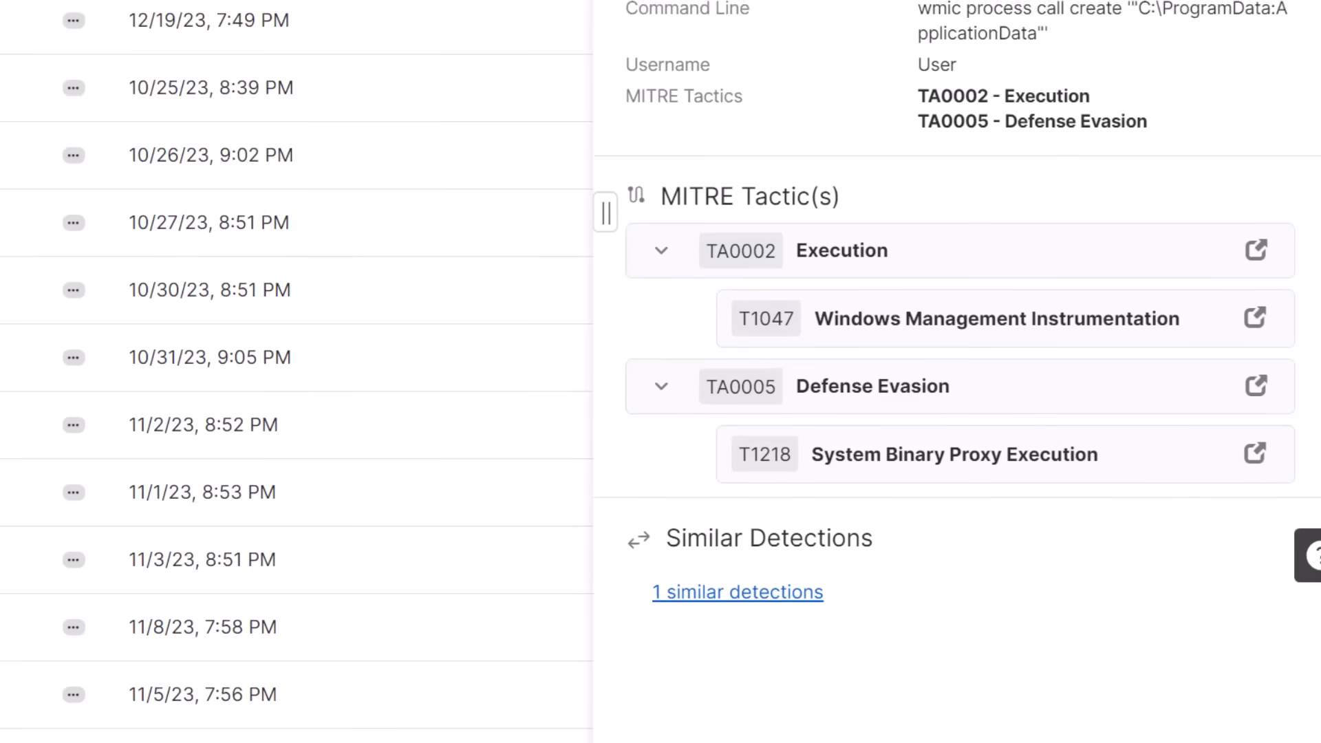
scroll(up, 3)
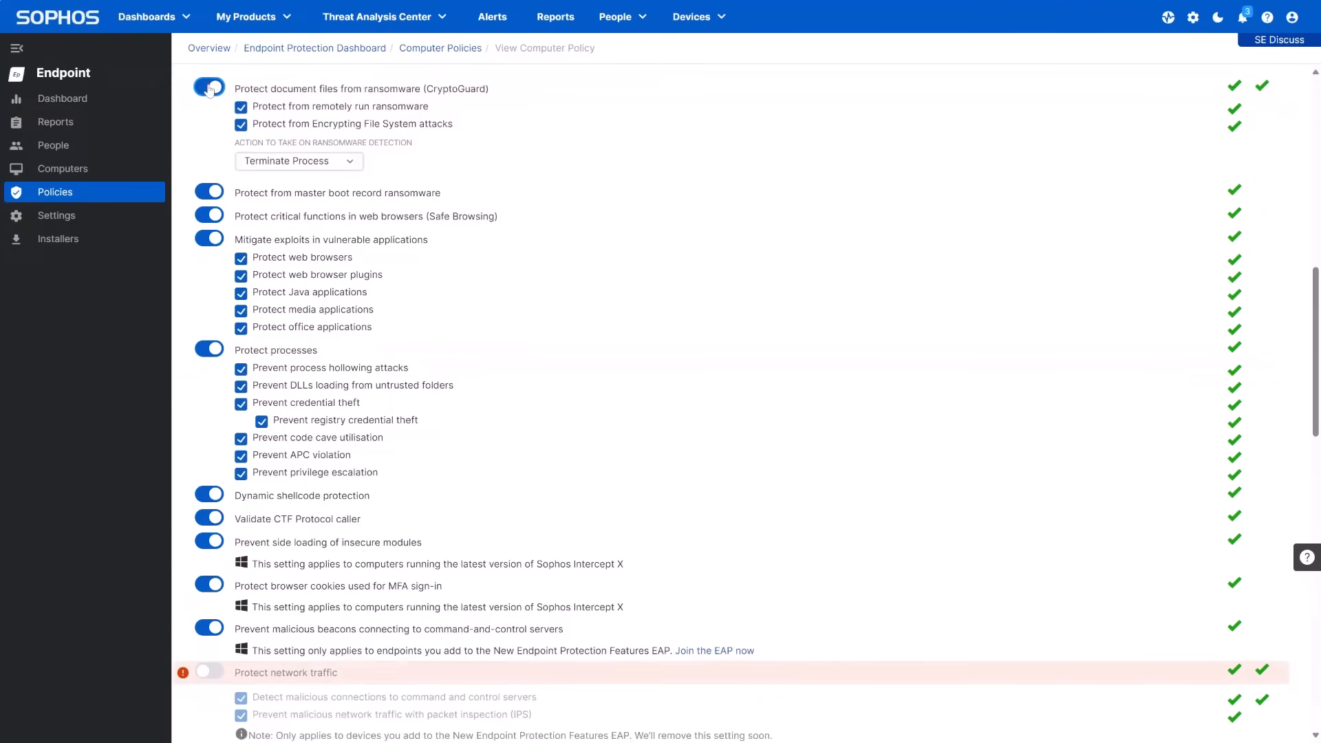
Step: Search the Live Discover data for the device kent-brockman using a new search condition
click(208, 673)
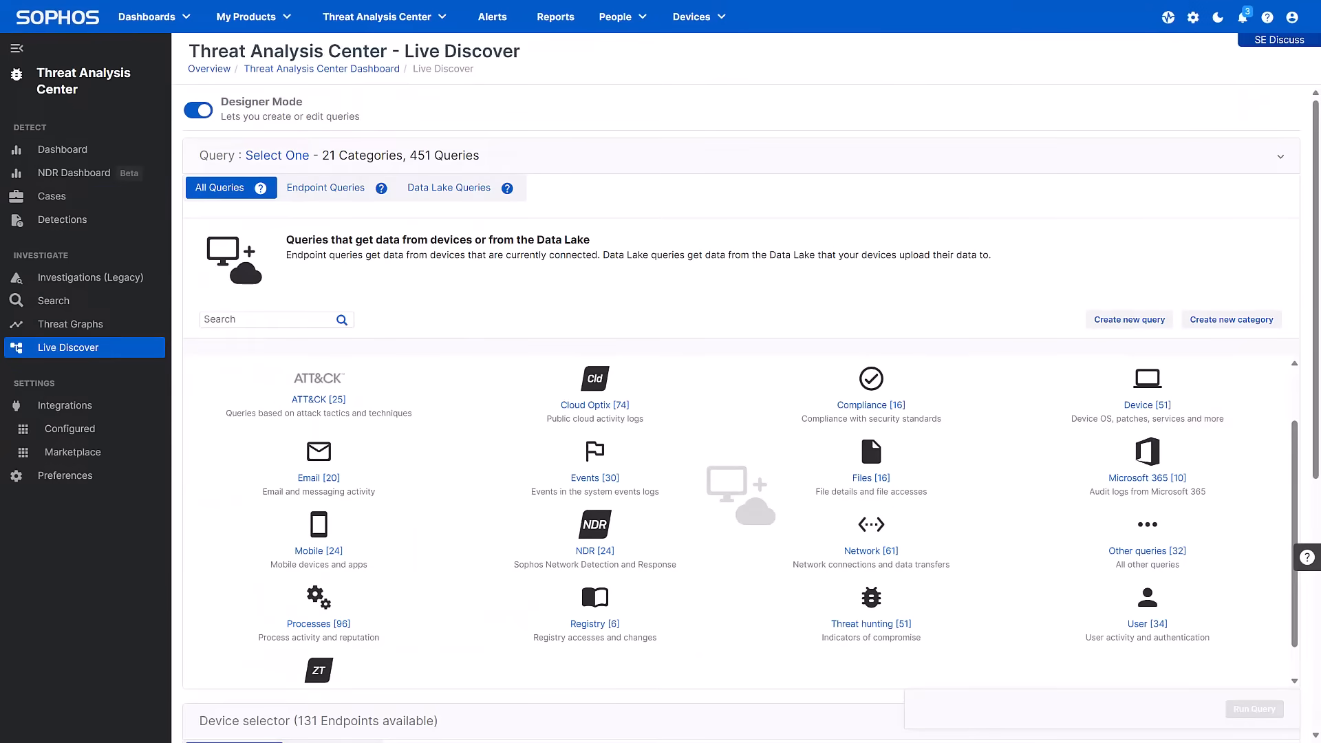
click(53, 300)
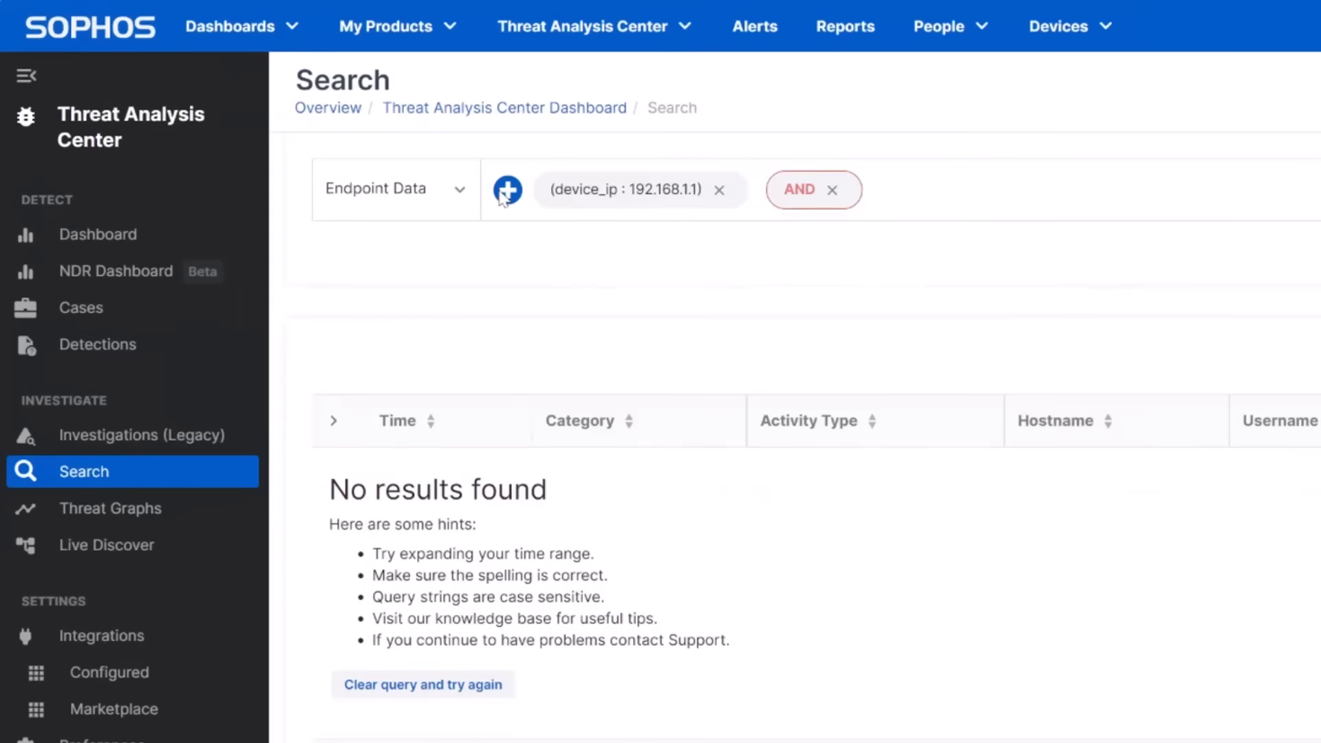
click(506, 188)
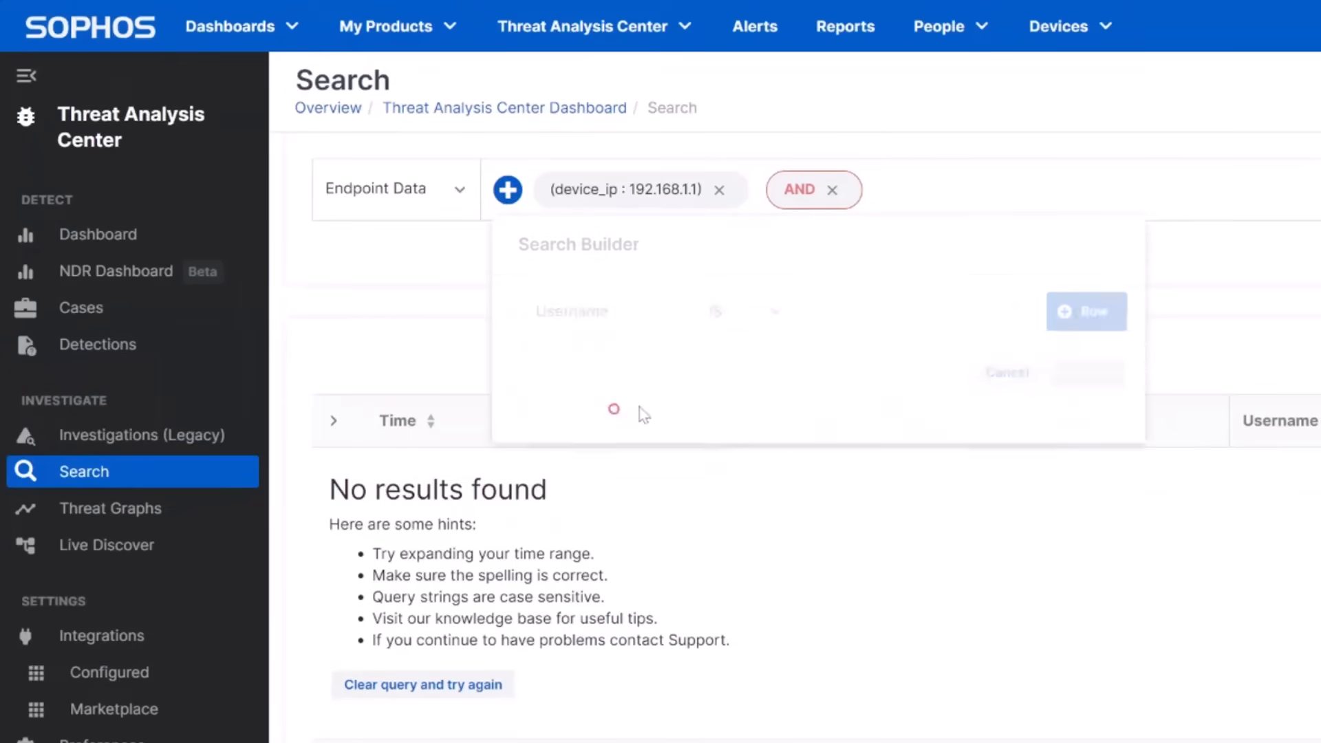
text(kent-brockman)
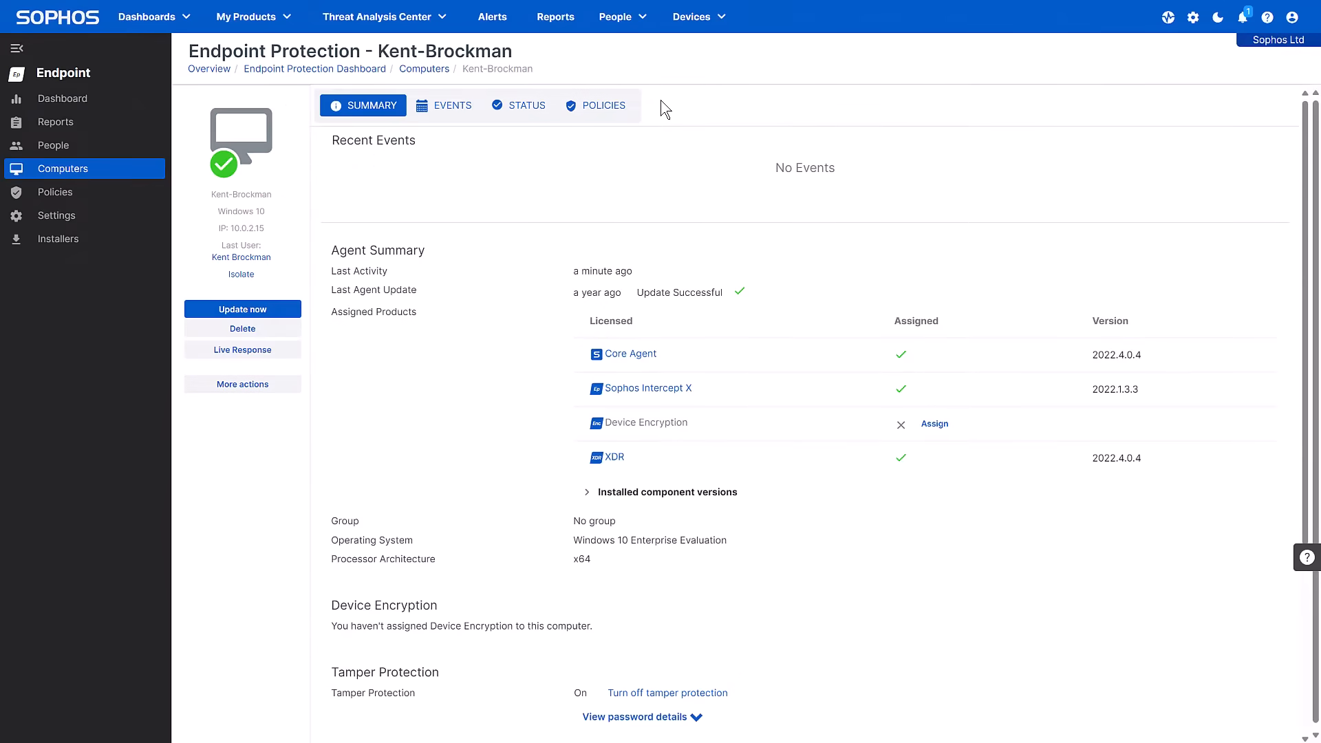
mouse_move(626, 135)
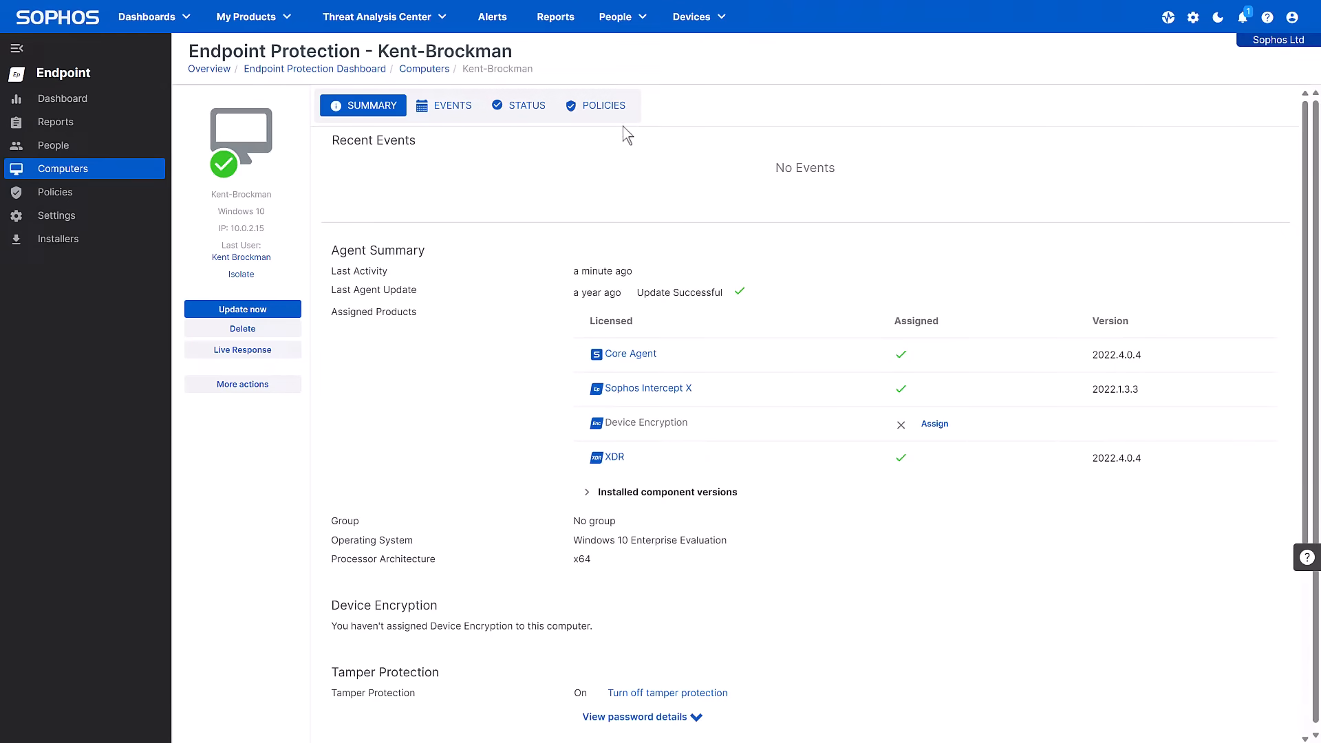
mouse_move(293, 357)
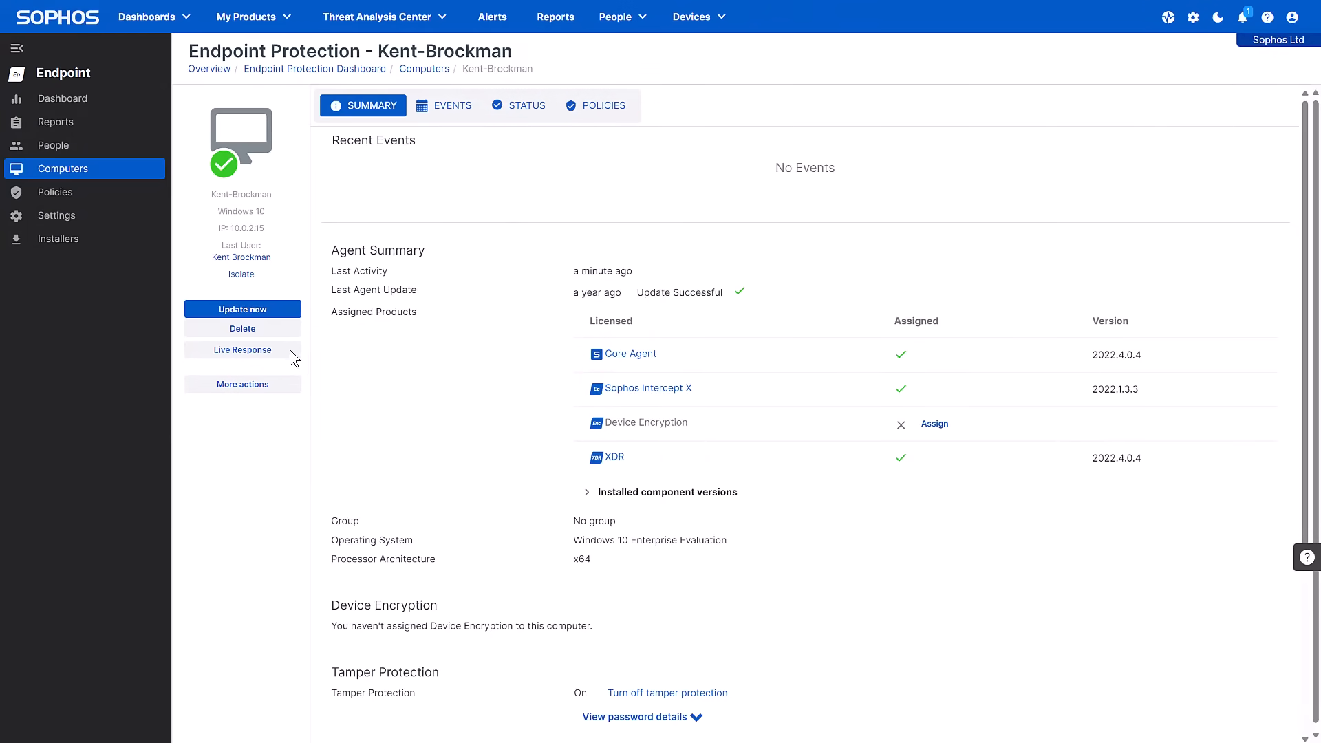
Step: Start a Live Response session on Kent-Brockman and run the dir command
click(241, 349)
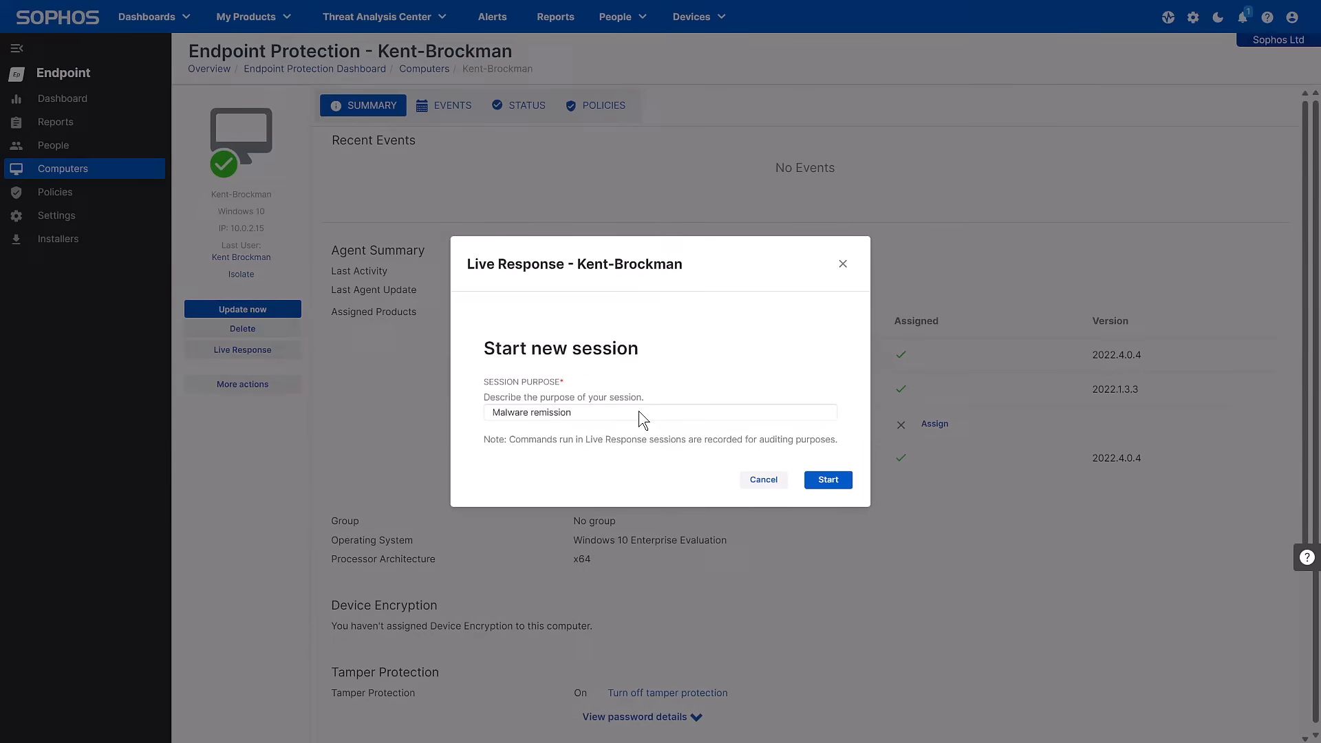
click(828, 479)
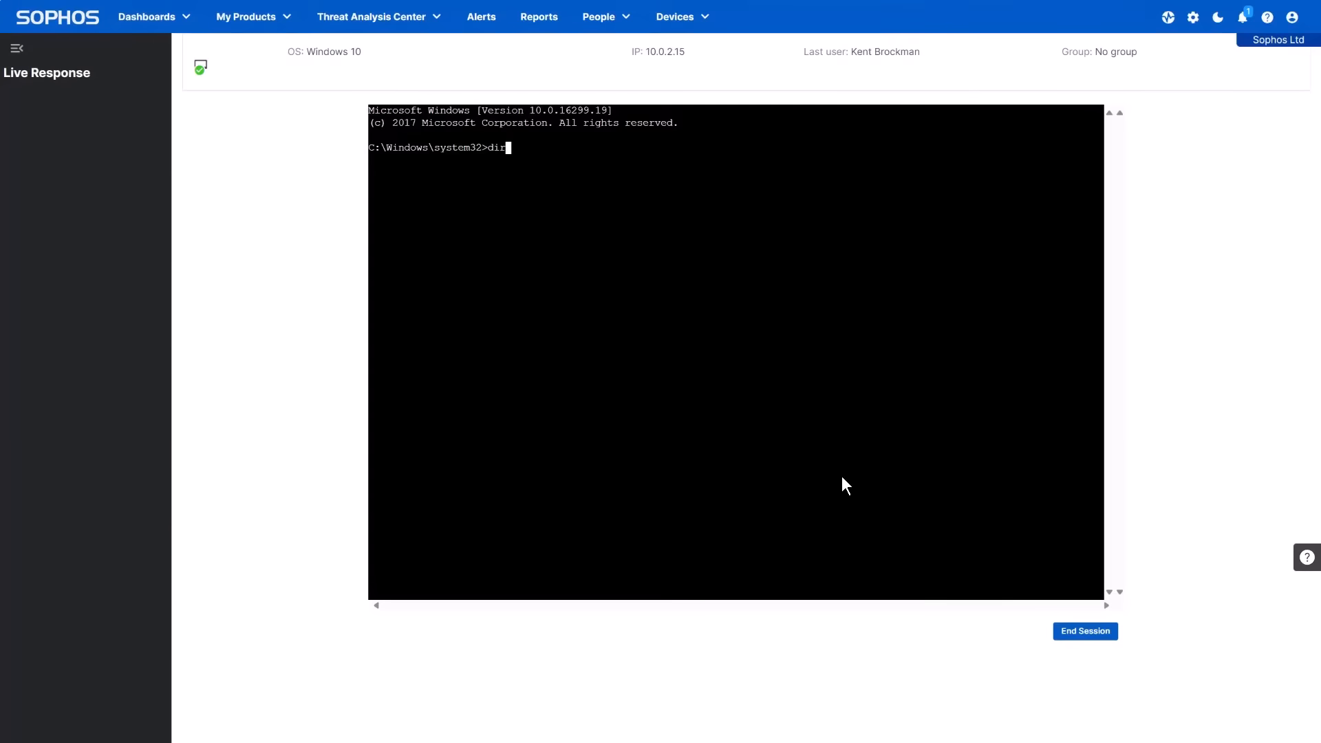
key(Return)
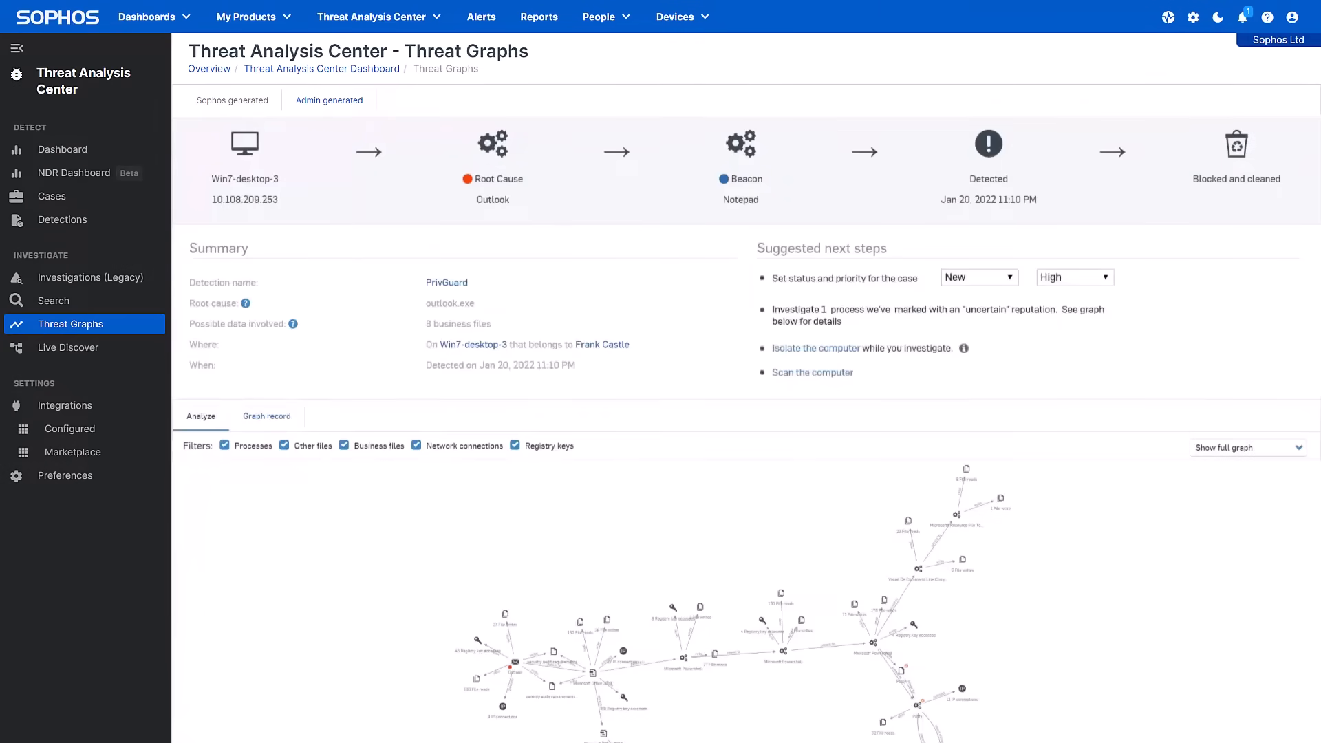
Step: Filter the integrations Marketplace to the Productivity and Identity categories
click(65, 405)
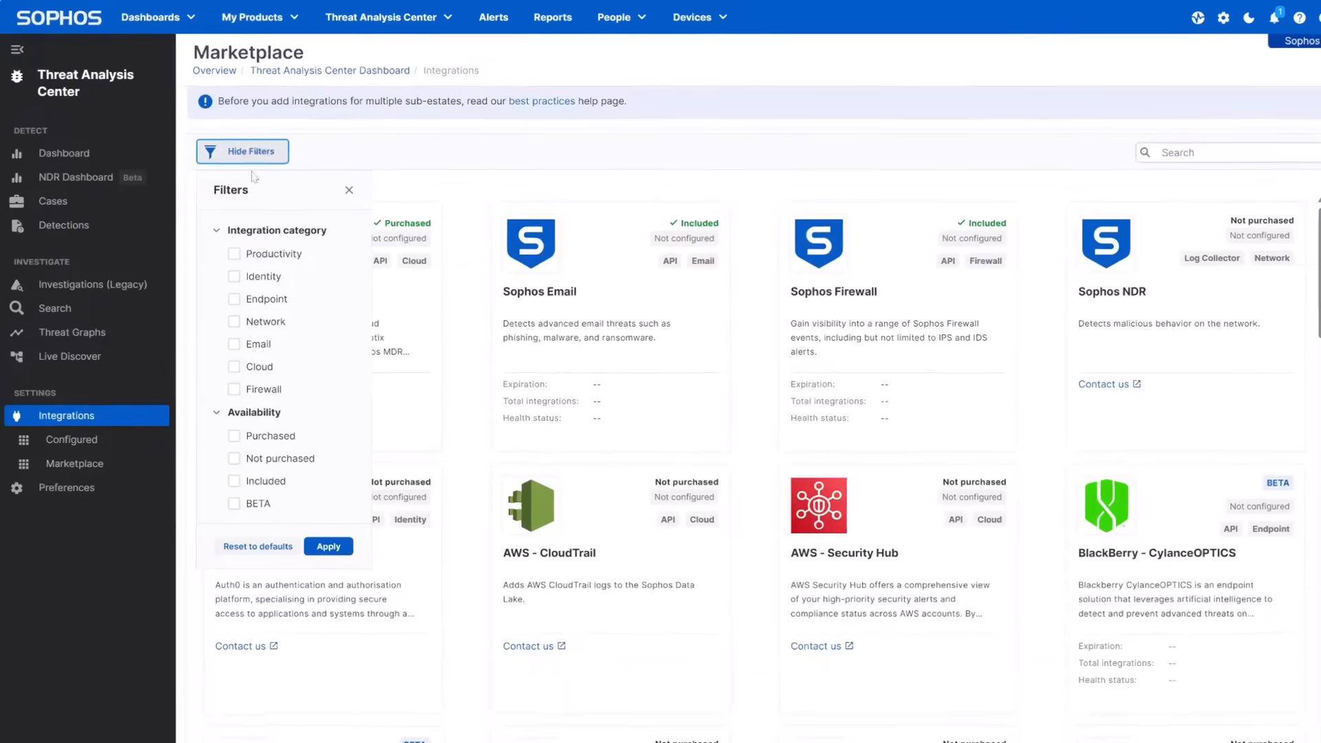
click(234, 277)
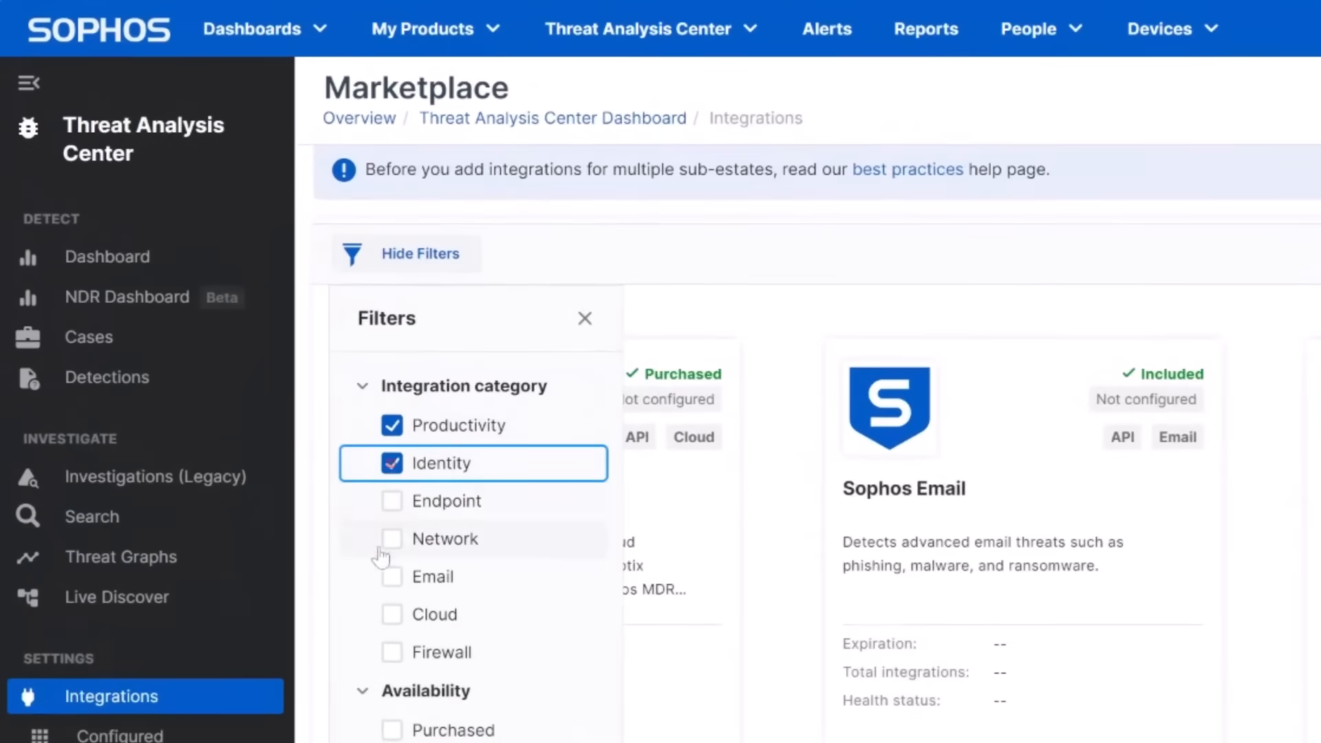
click(391, 614)
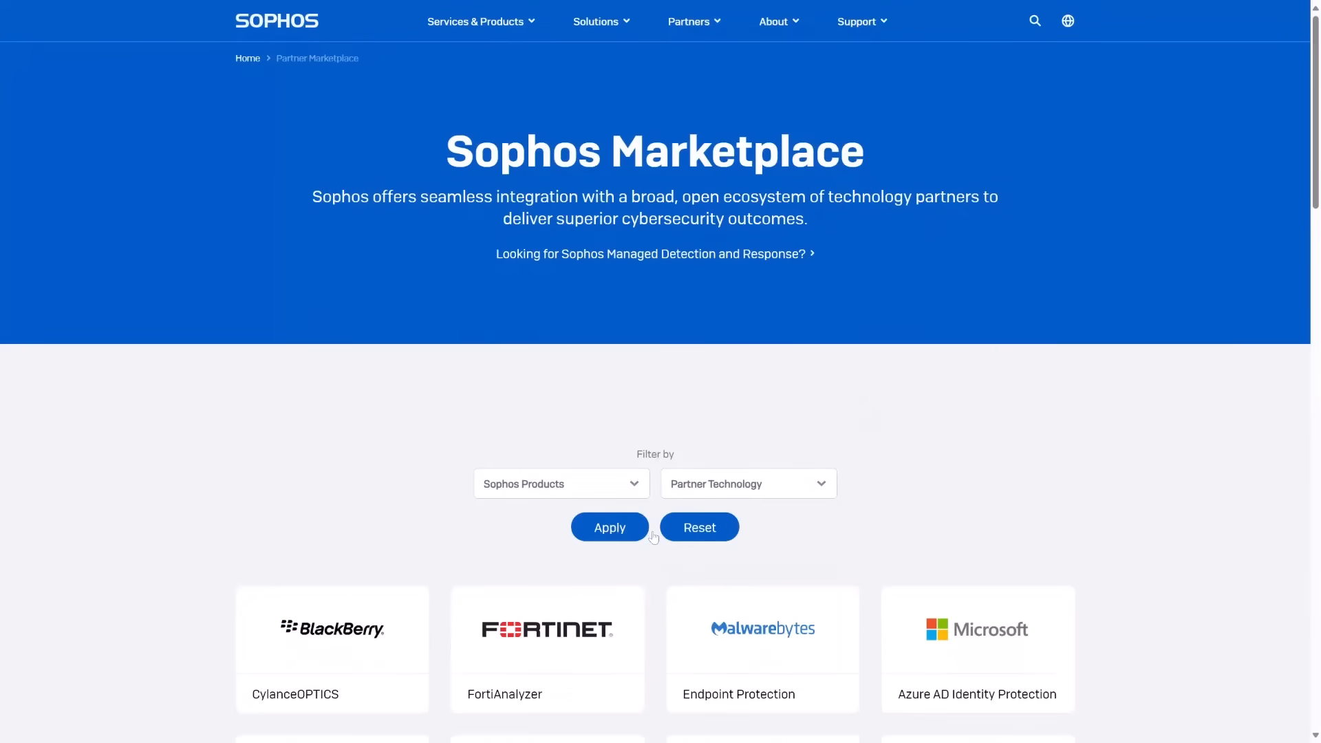
Step: Browse the Sophos partner marketplace page, then return to Central's Live Discover query library
scroll(down, 3)
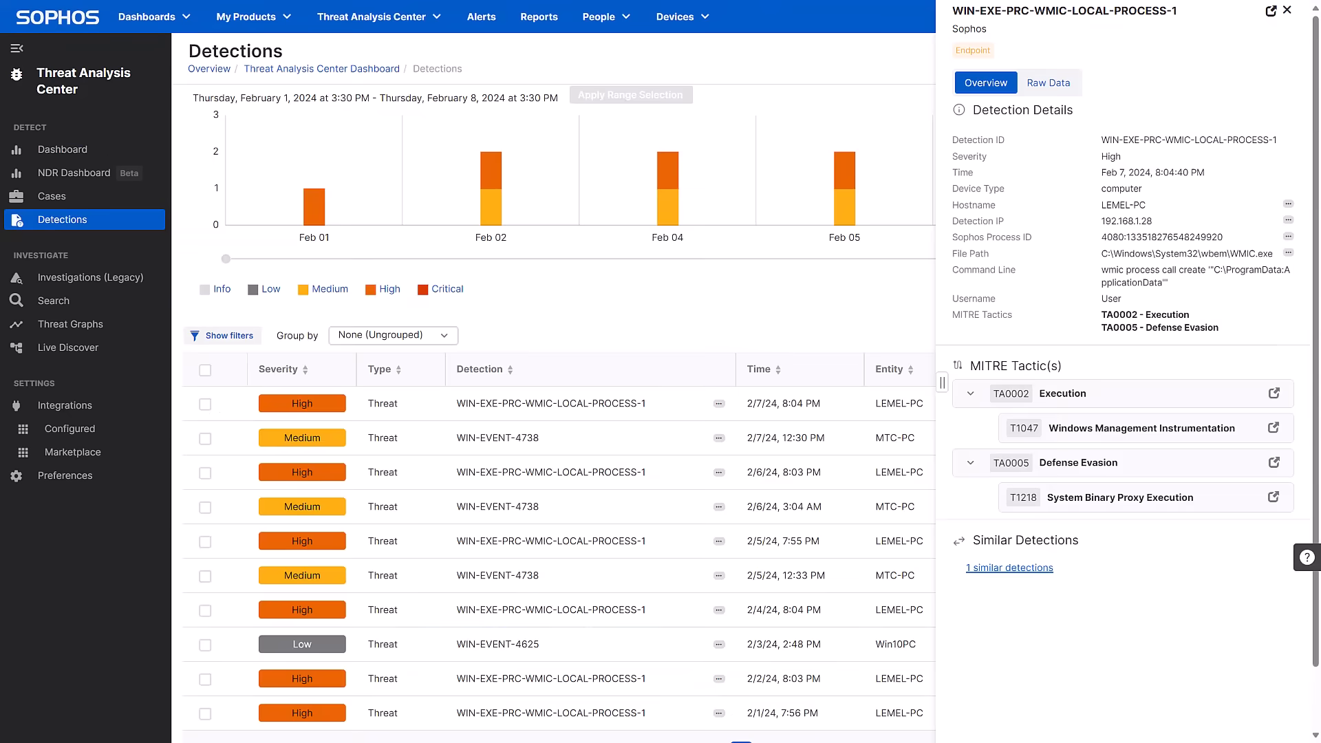
click(69, 347)
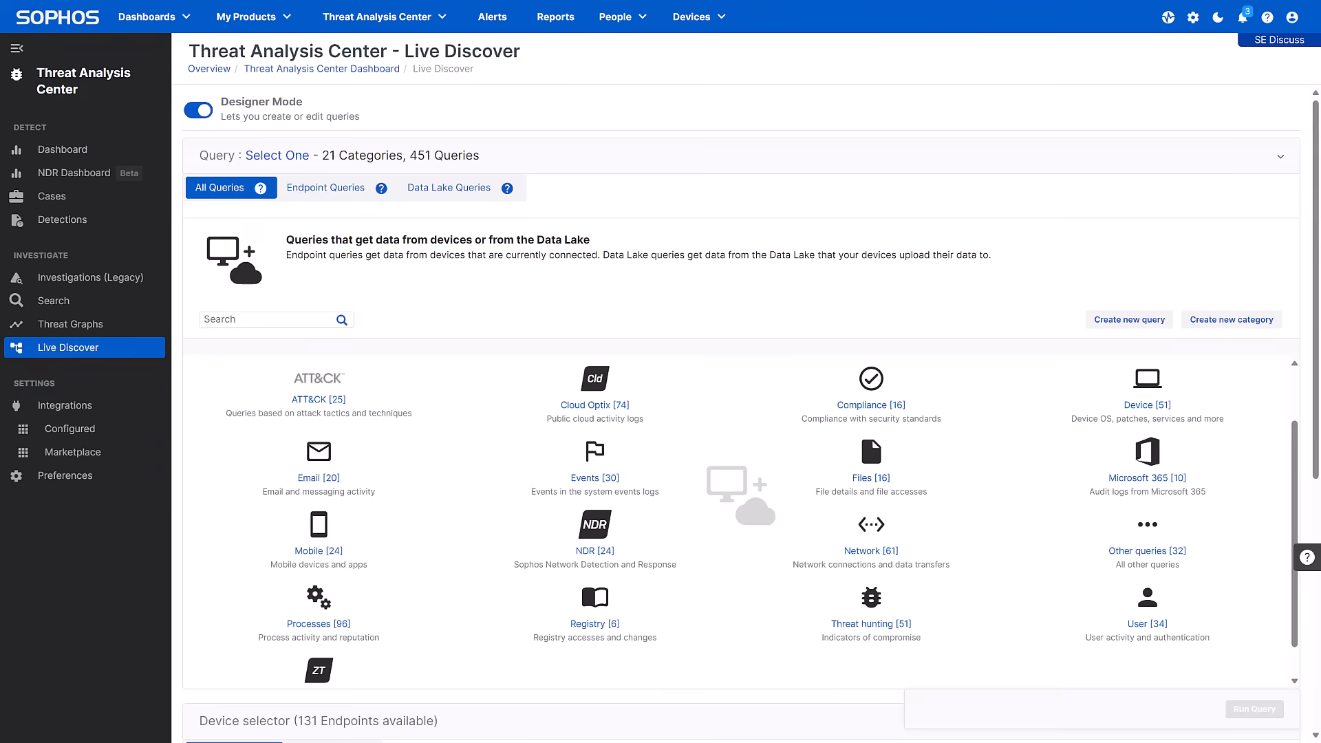